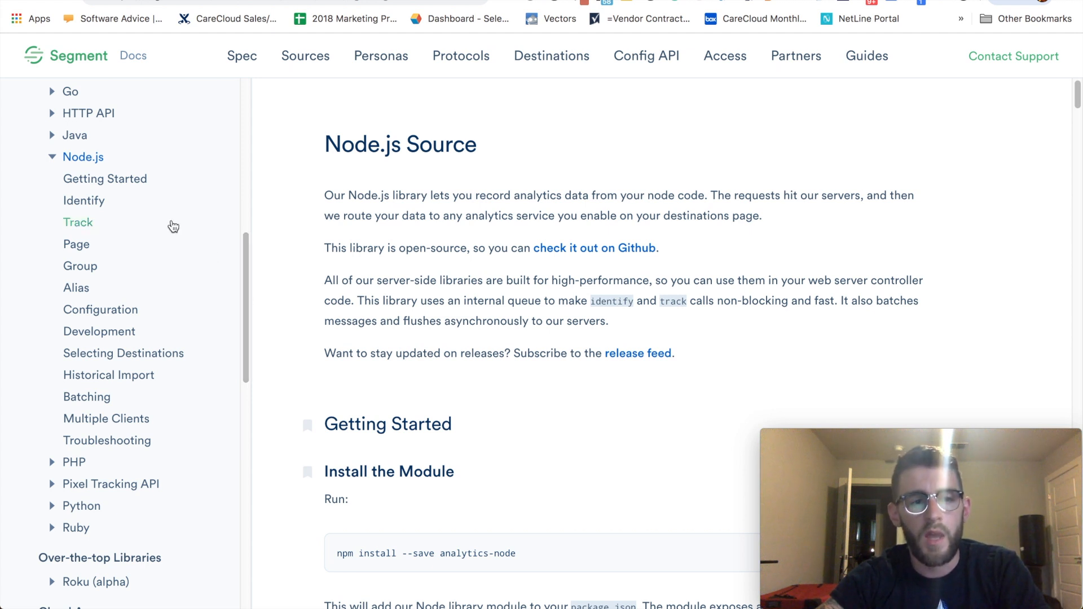
- Scroll the Node.js docs to the module install command and Analytics constructor example
scroll(down, 3)
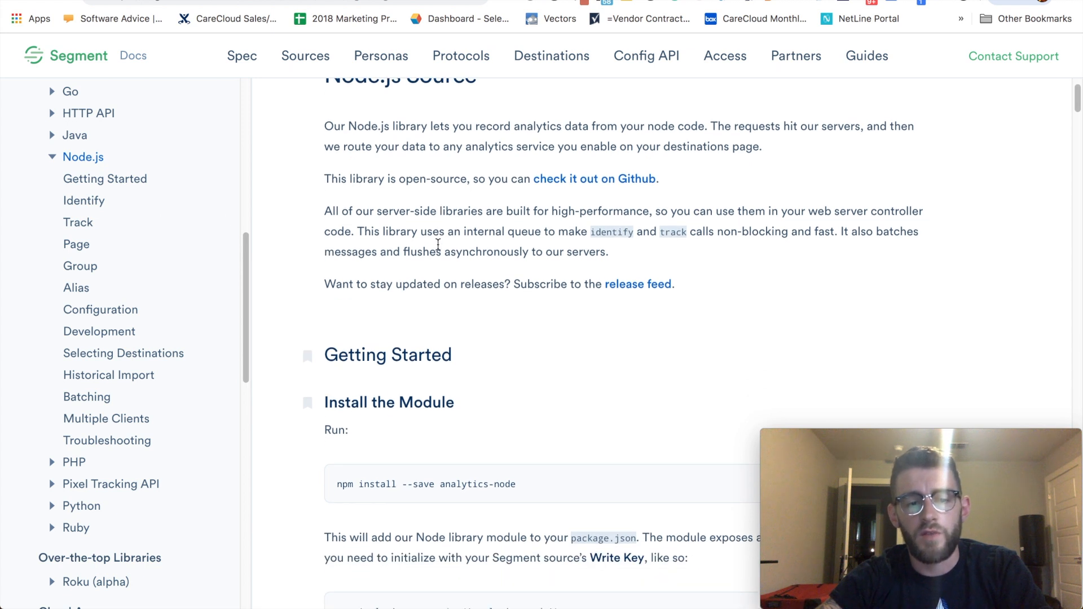
scroll(down, 3)
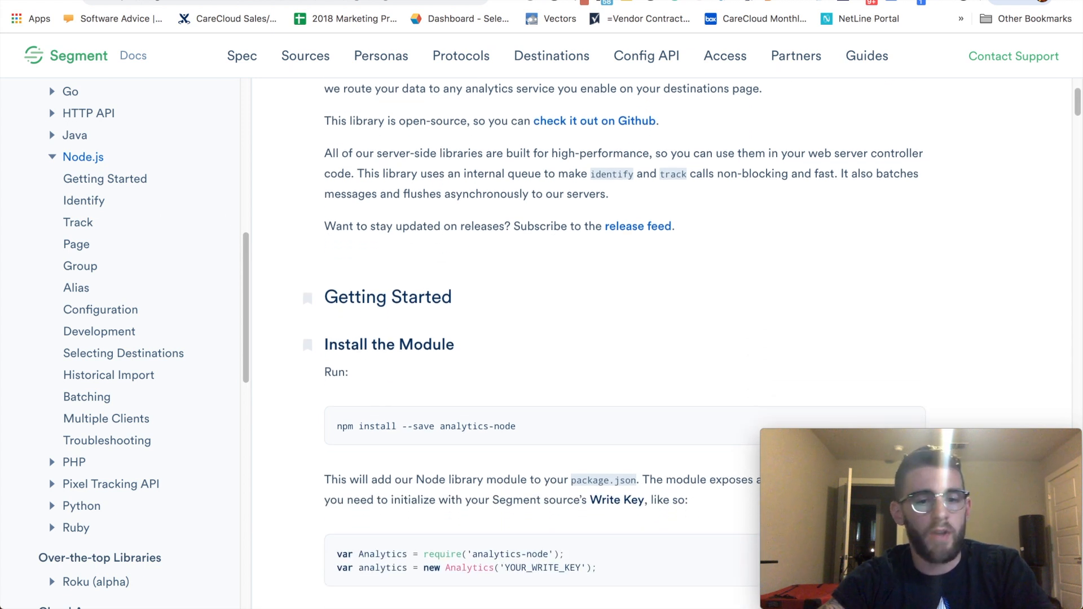
scroll(down, 3)
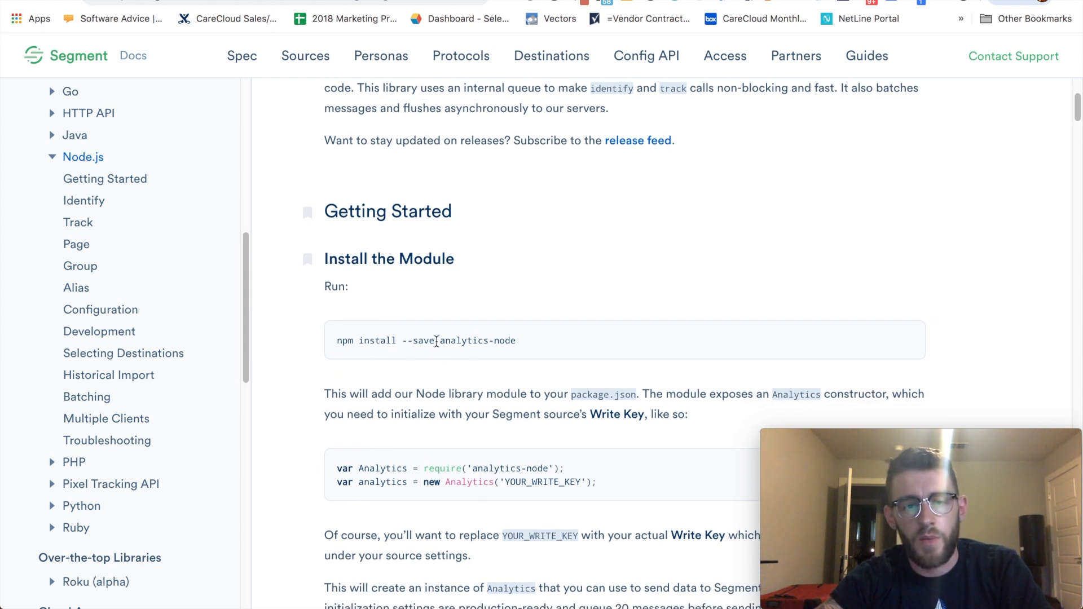
scroll(down, 3)
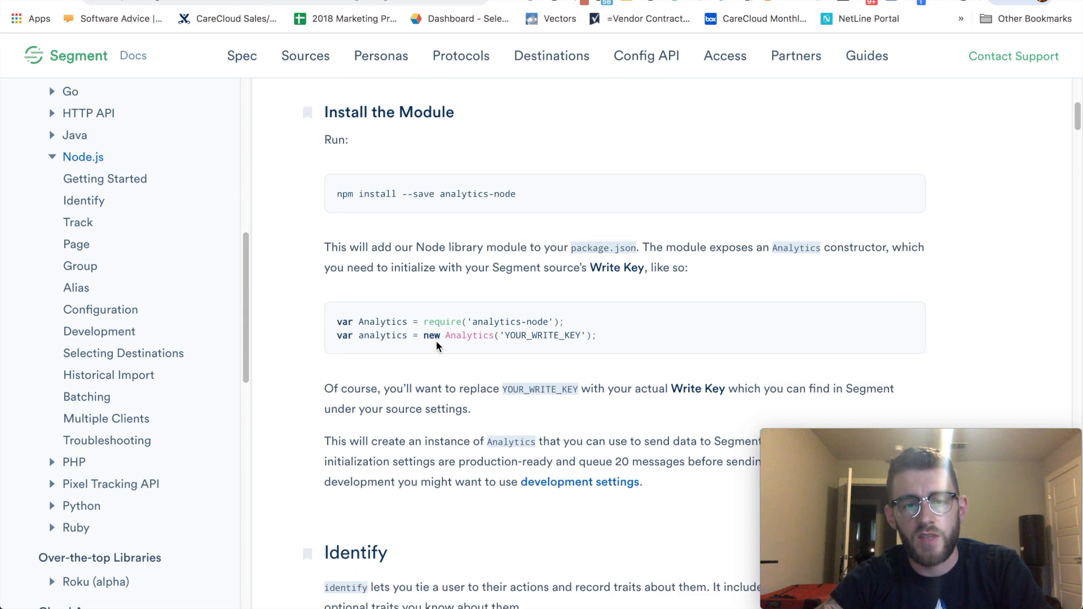
scroll(down, 3)
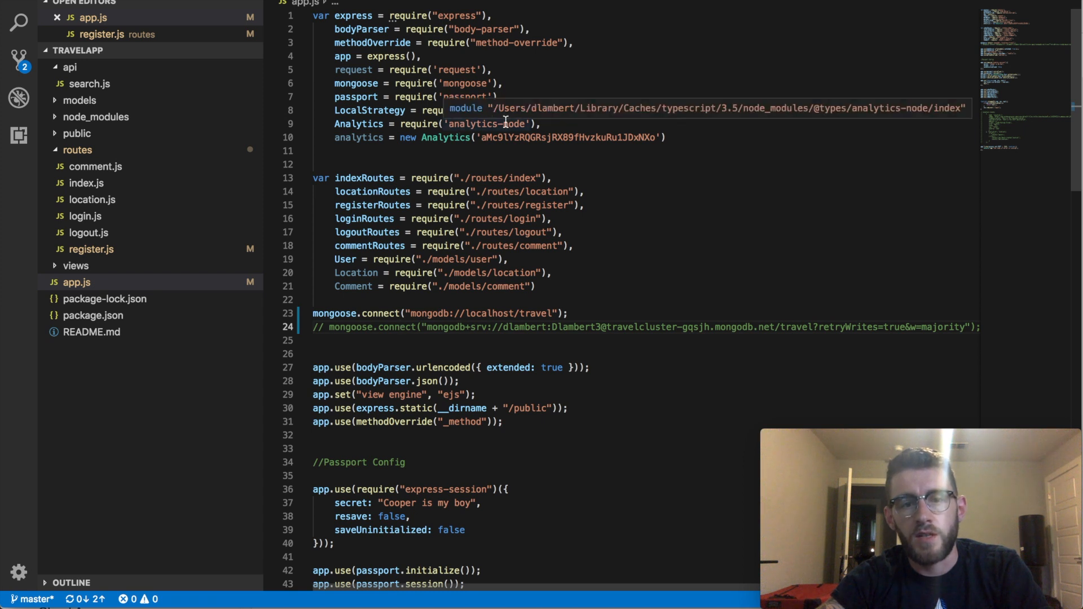
mouse_move(418, 141)
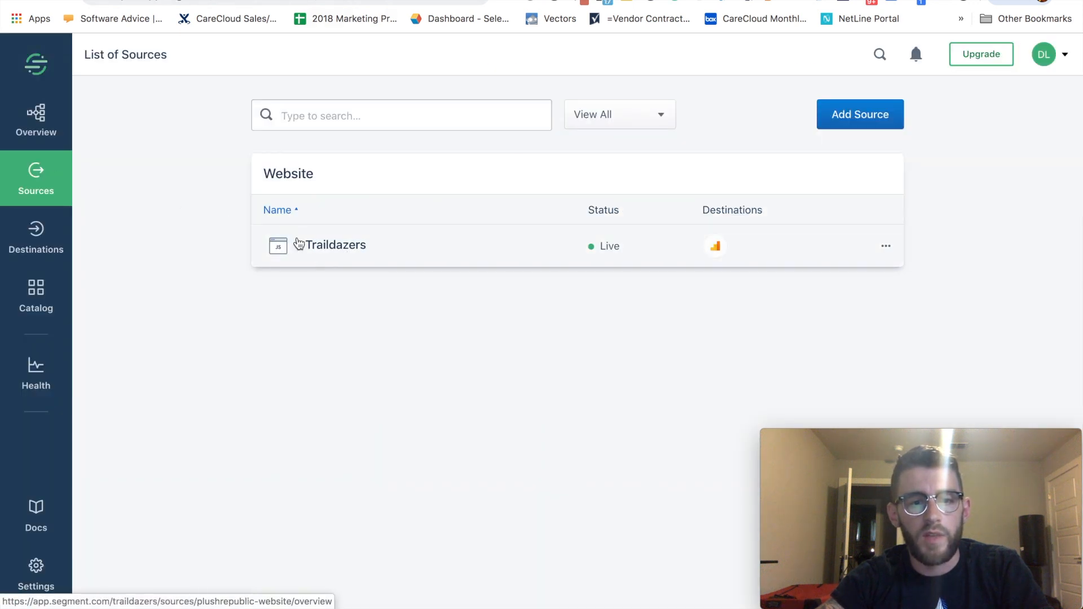
- Check the Traildazers source settings, then scroll the Node.js docs to the Identify section
click(336, 244)
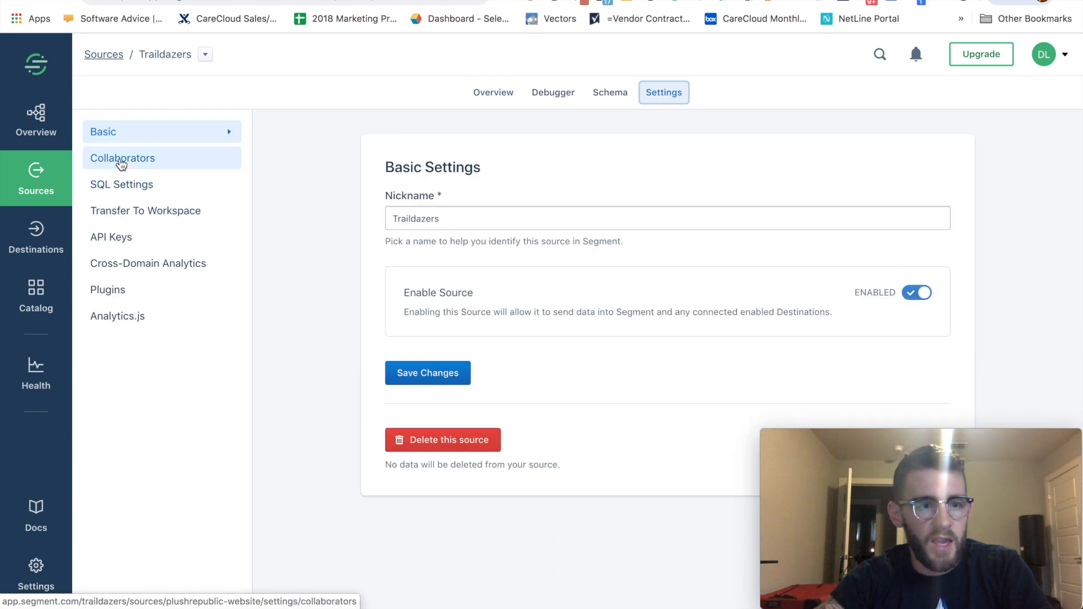
click(110, 237)
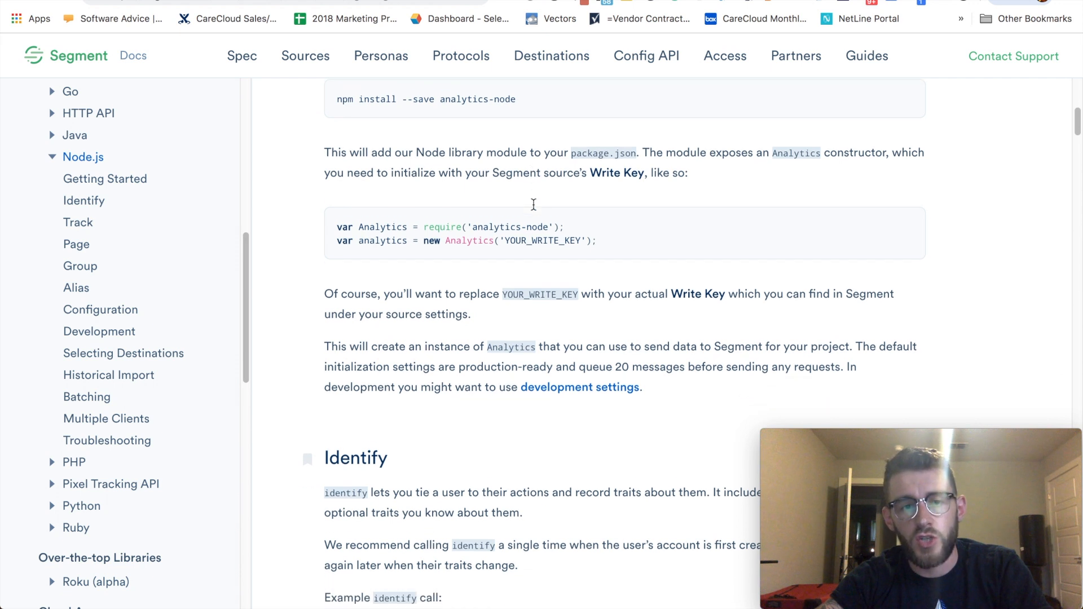
scroll(down, 3)
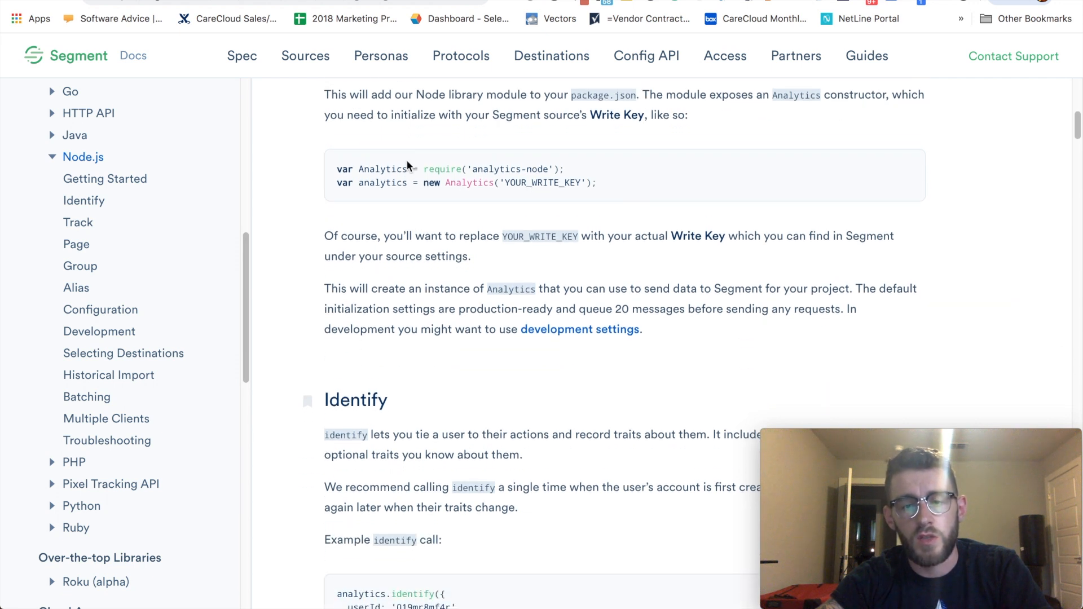
scroll(down, 3)
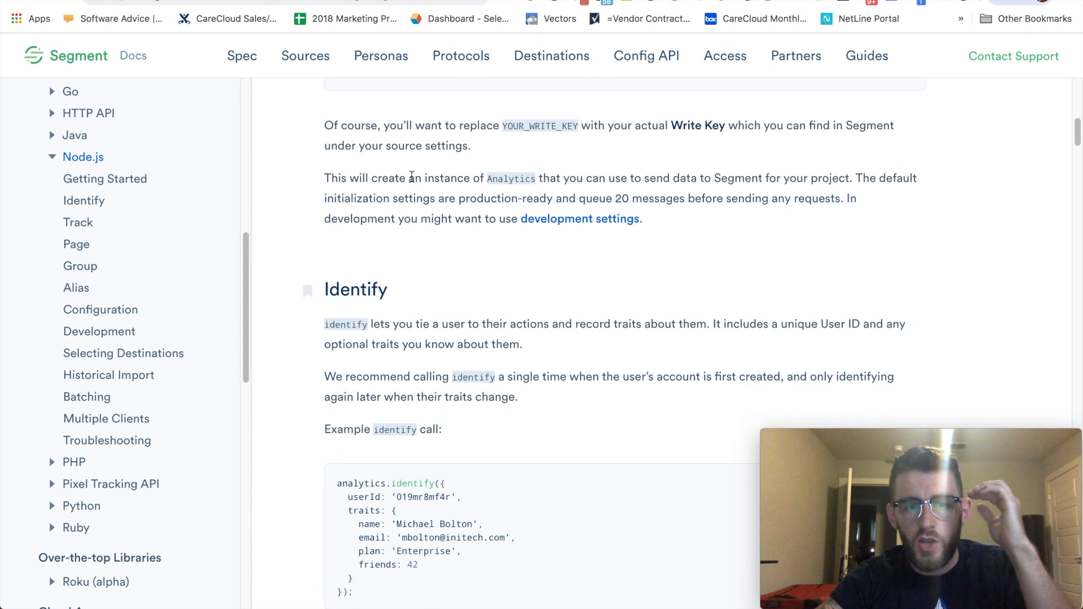
scroll(down, 3)
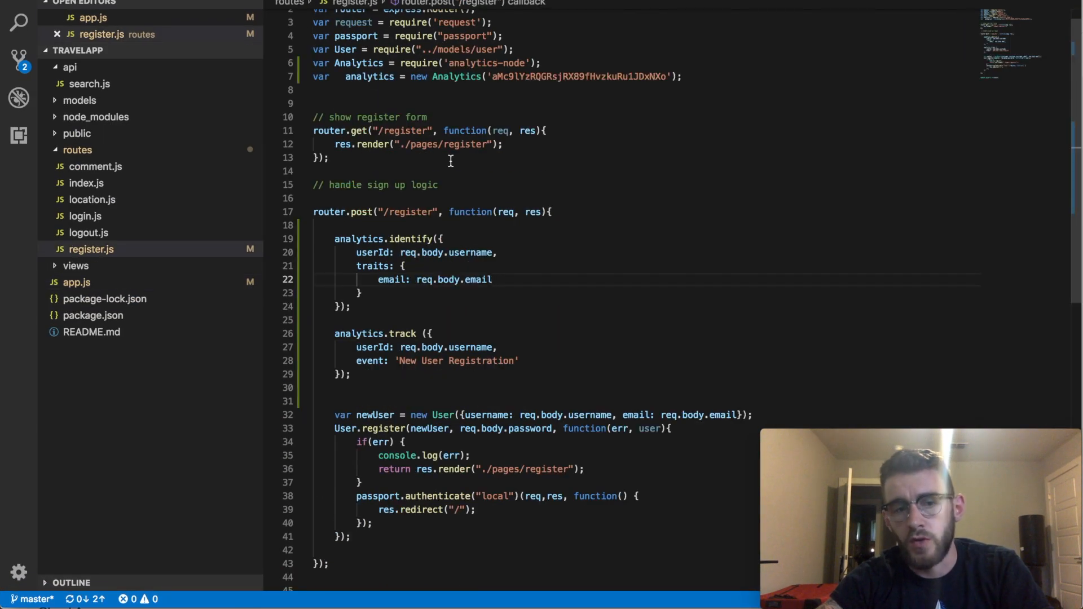
- Review the analytics.identify and New User Registration track calls inside router.post('/register')
scroll(up, 3)
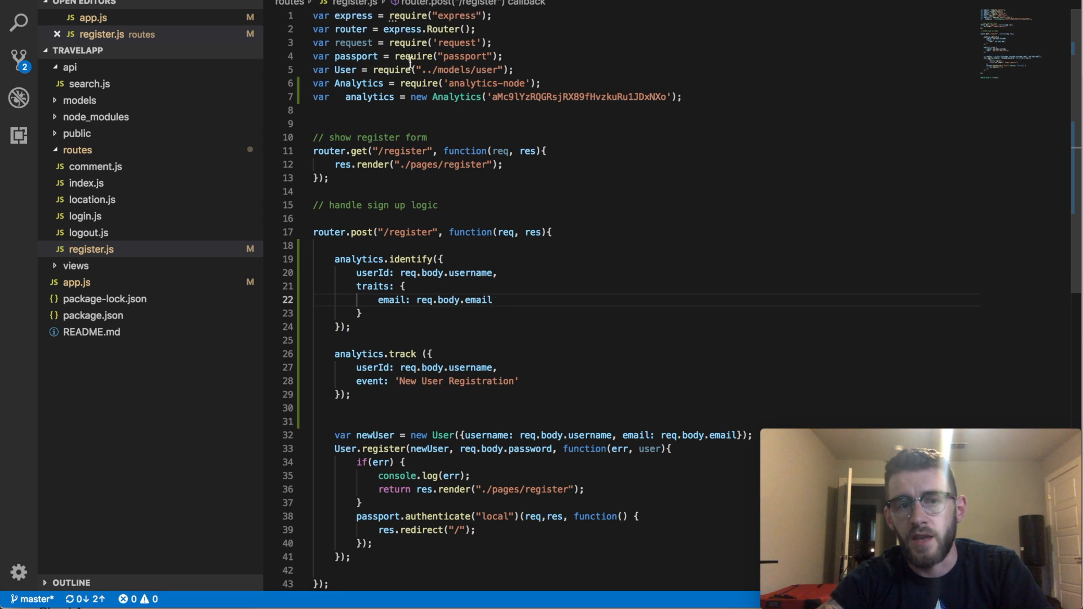
scroll(down, 3)
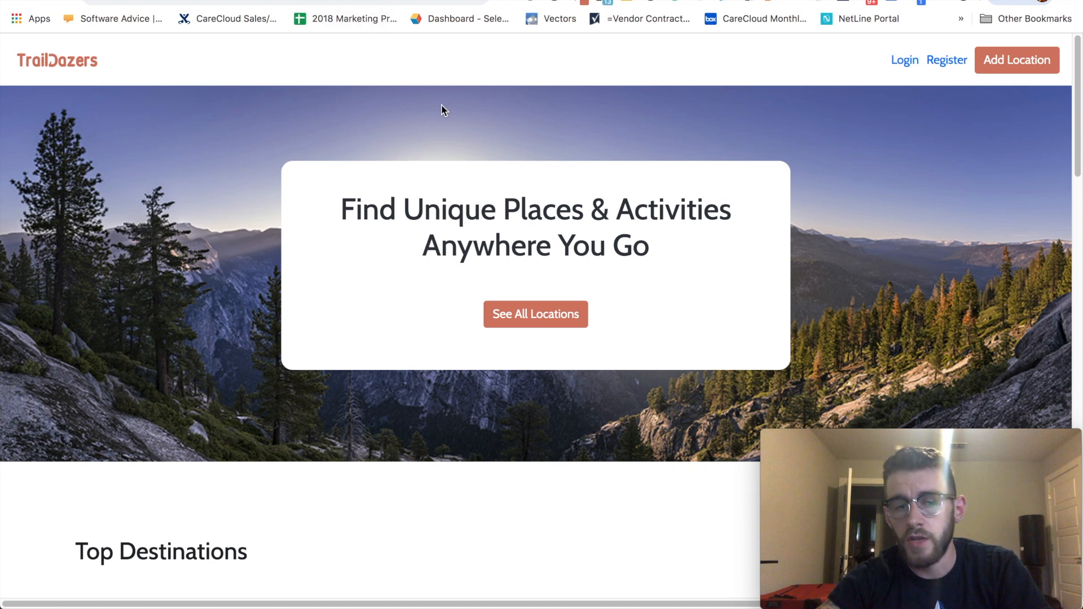
mouse_move(946, 60)
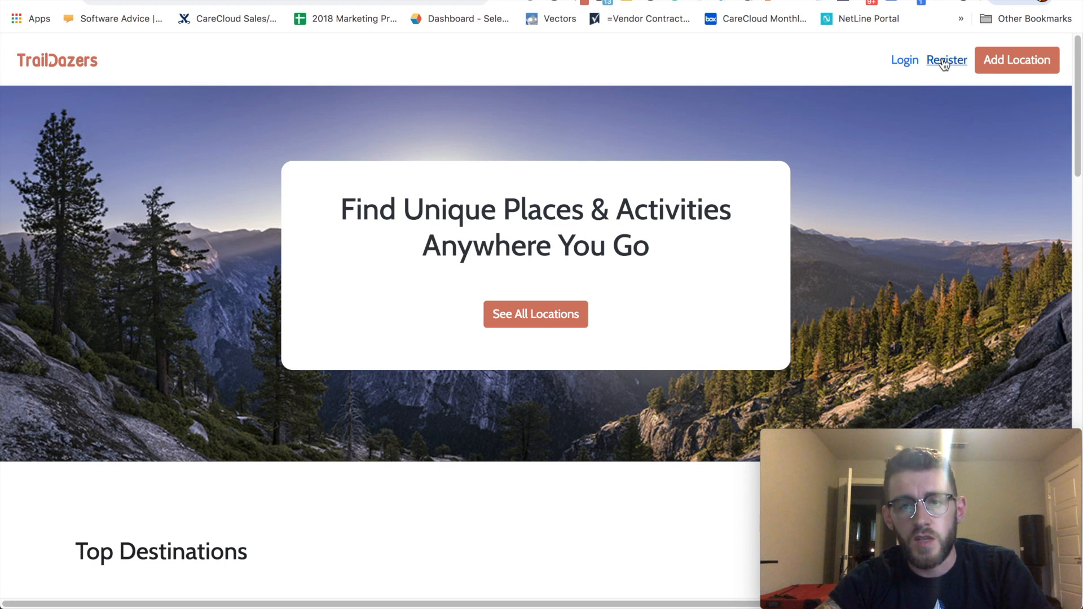
- Go to the TrailDazers Register page and click into its username and password fields
click(947, 60)
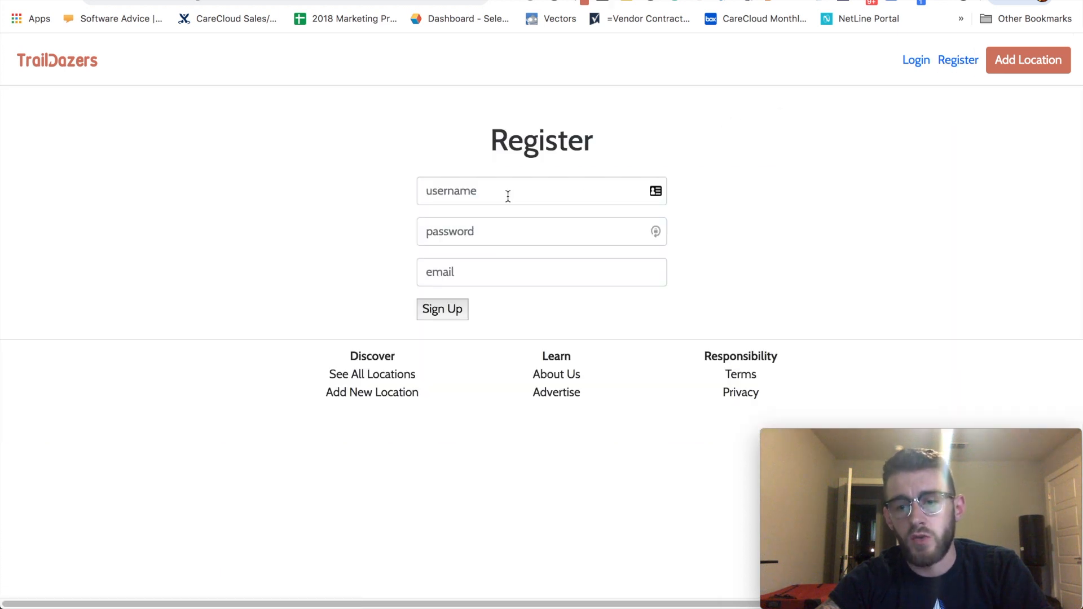
click(542, 190)
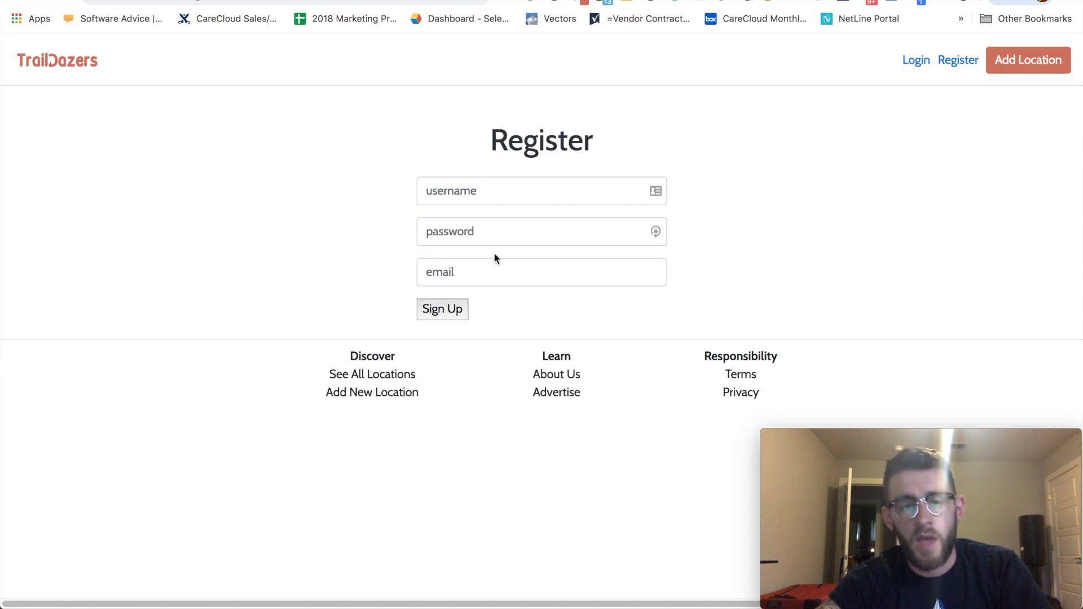
click(441, 309)
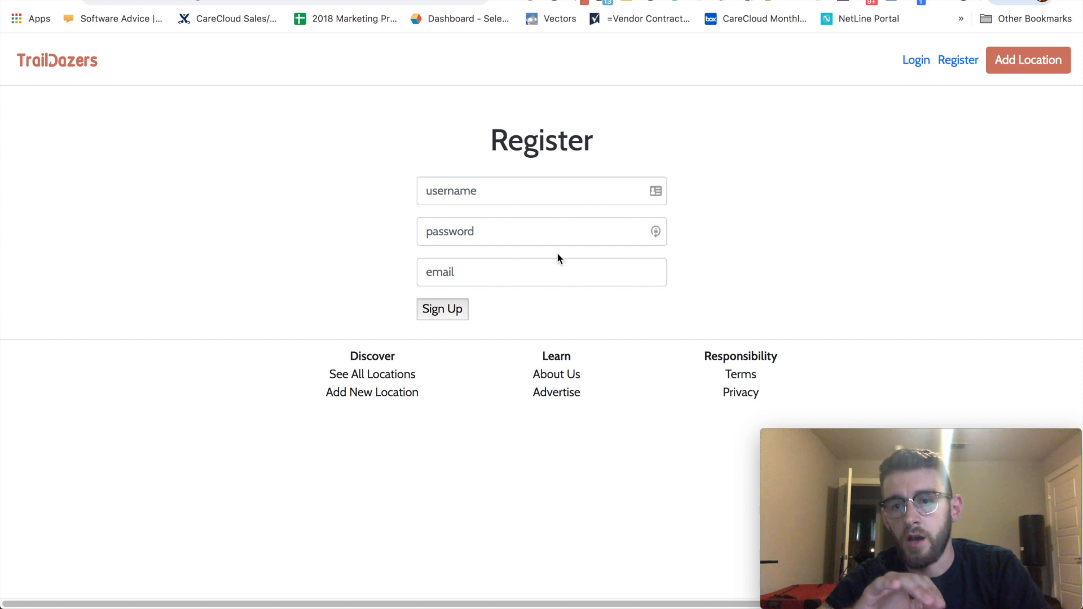
mouse_move(358, 96)
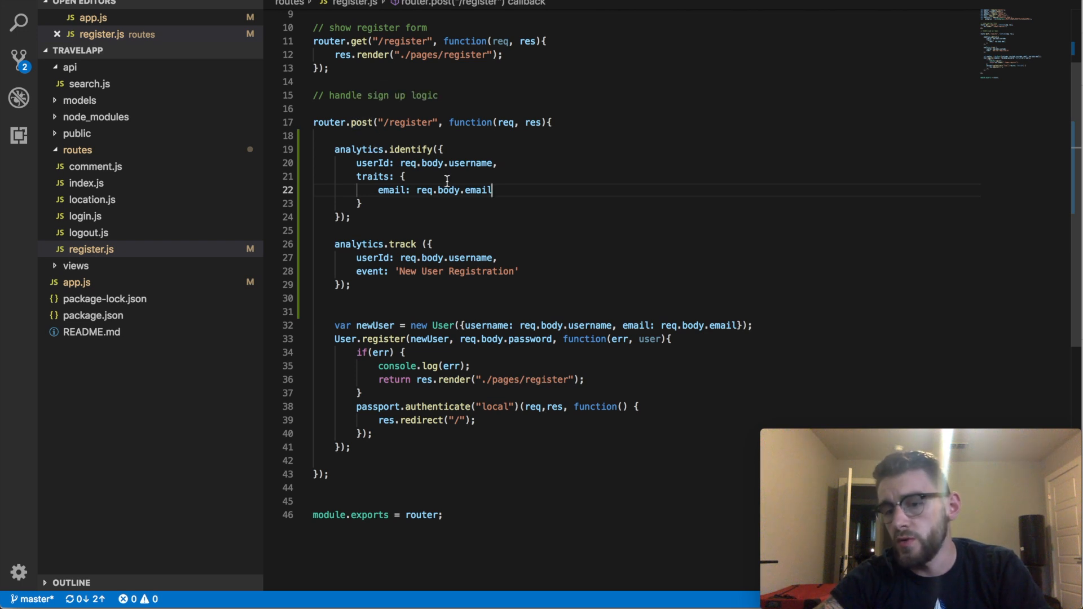
scroll(down, 3)
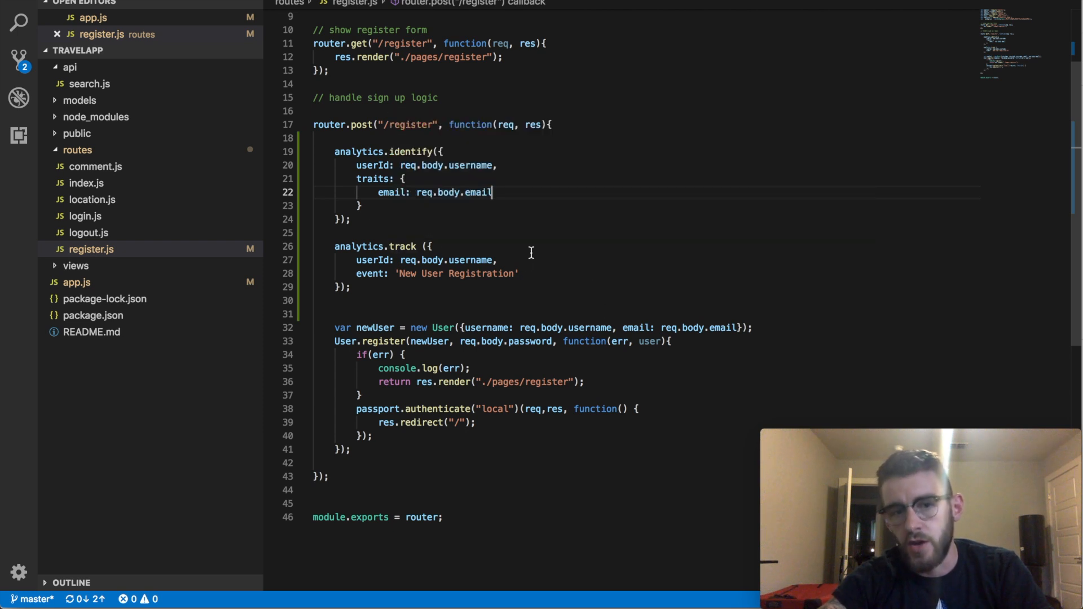
mouse_move(468, 209)
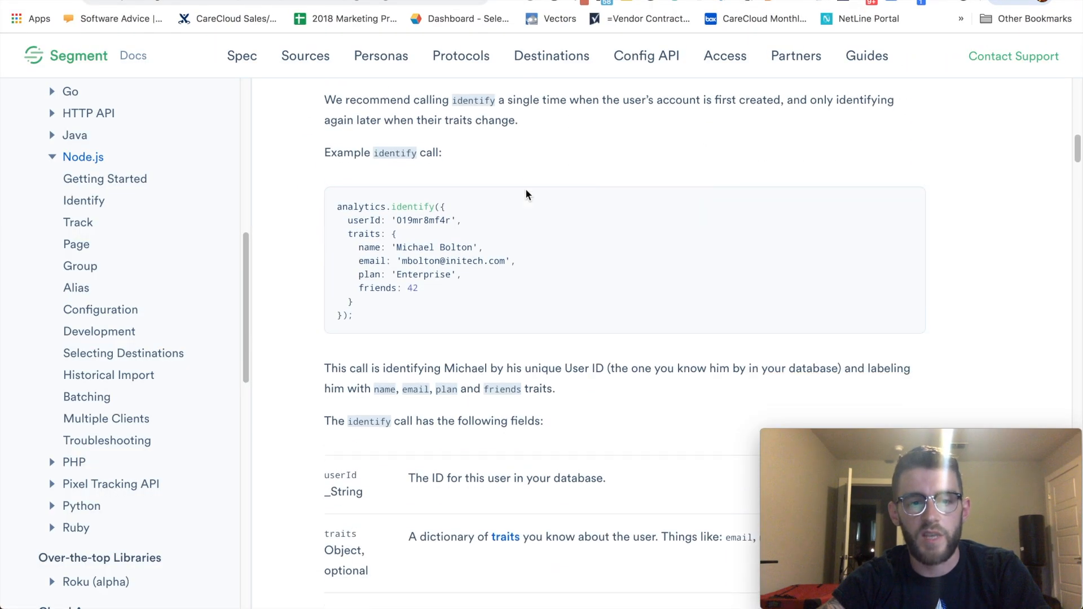
- Scroll to the Node.js Identify example showing its userId and traits fields
scroll(down, 3)
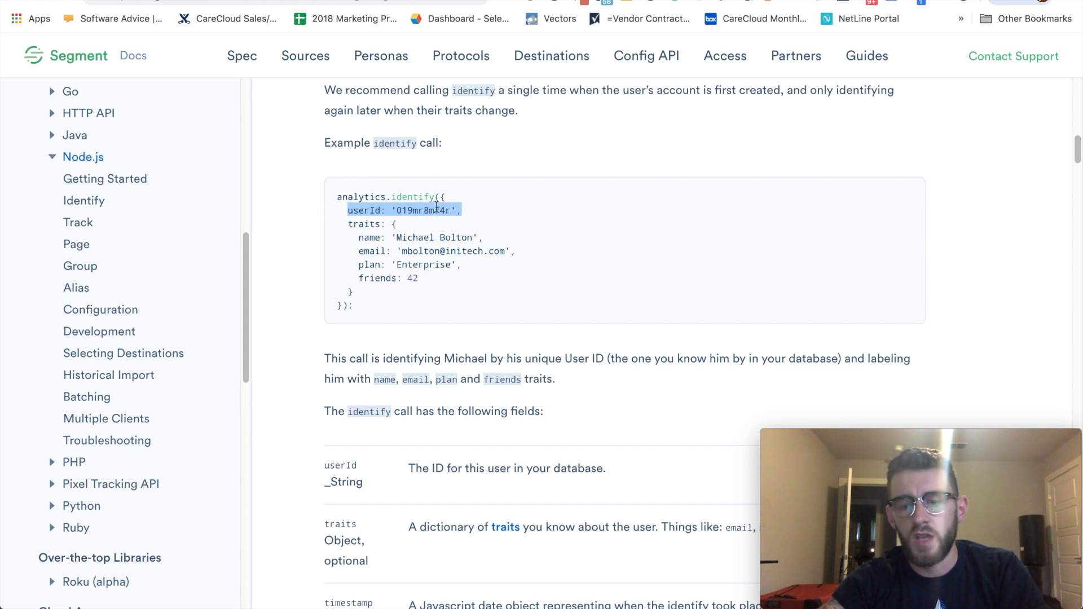
scroll(down, 3)
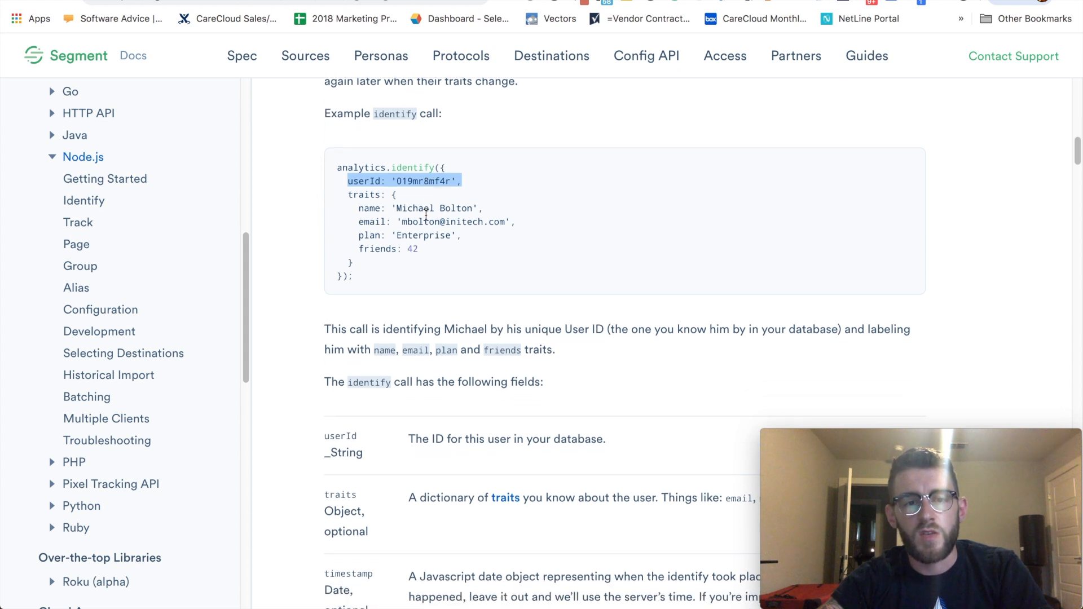
mouse_move(499, 190)
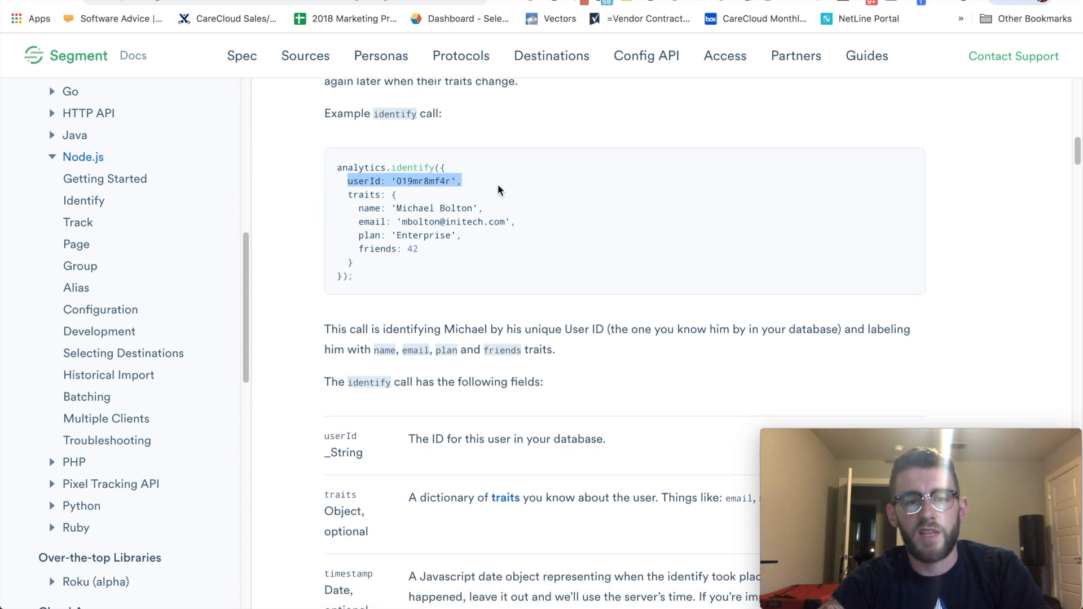
mouse_move(420, 187)
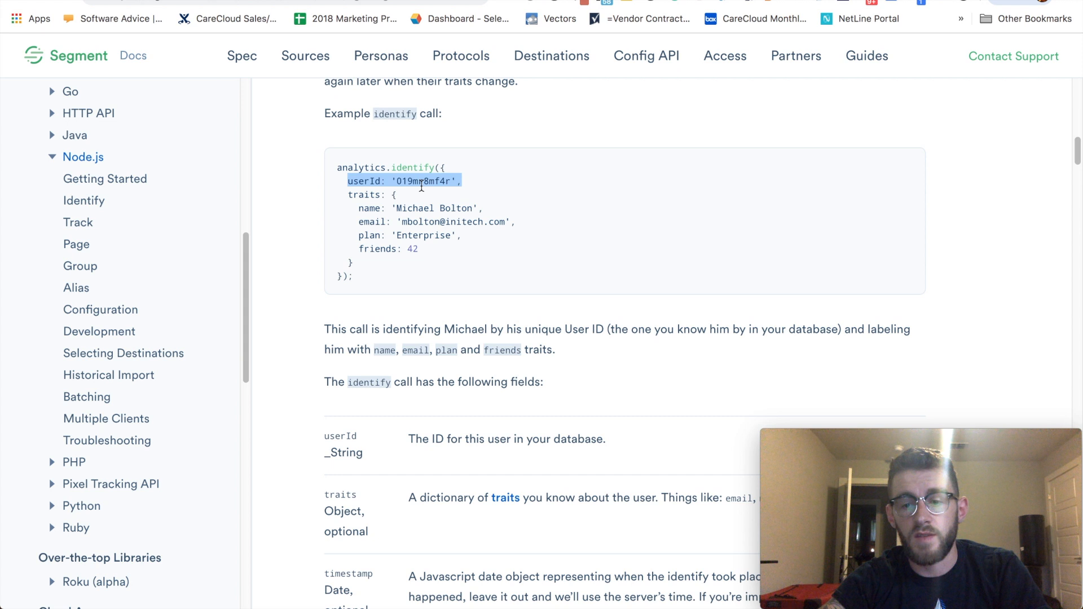
scroll(down, 3)
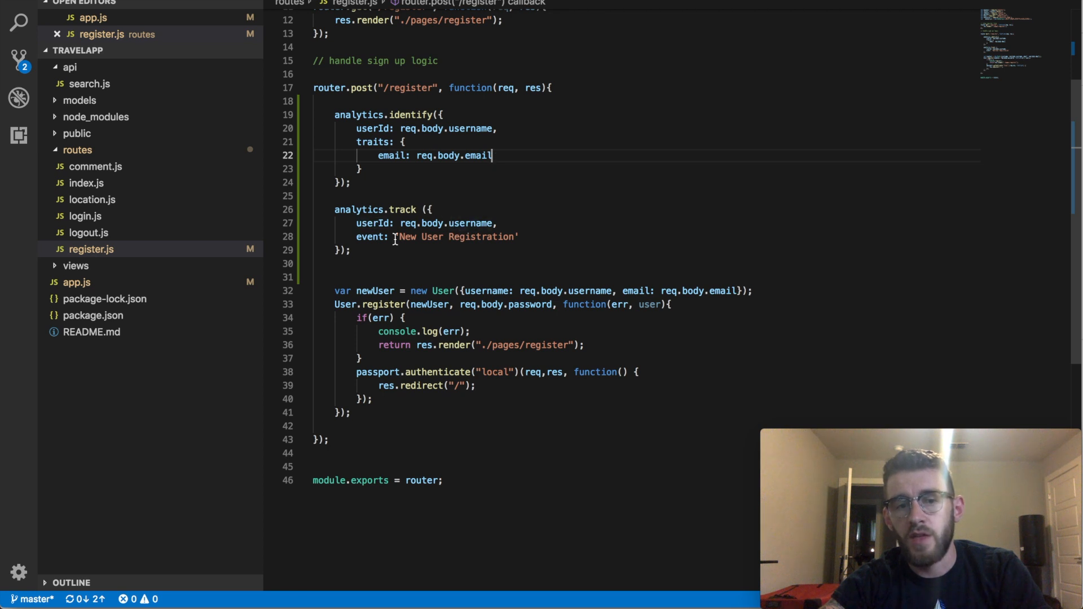
mouse_move(436, 222)
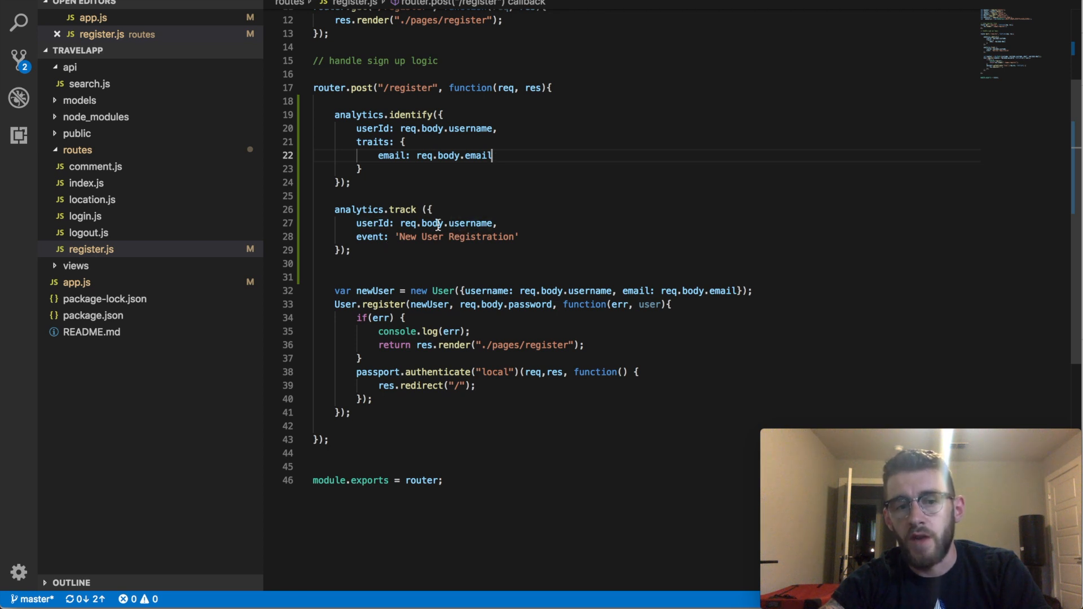
mouse_move(495, 256)
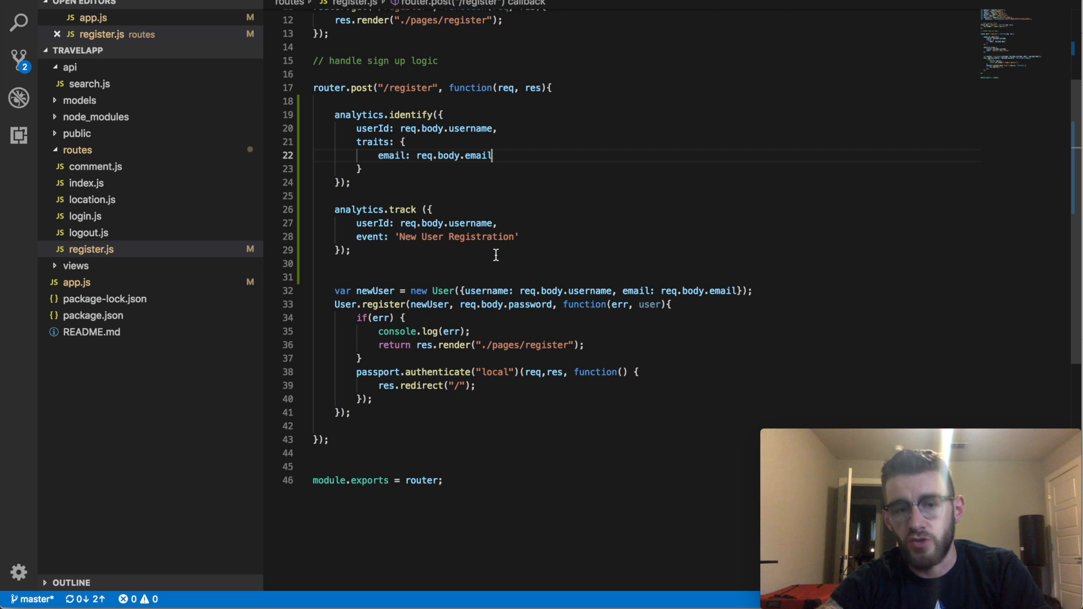
mouse_move(433, 235)
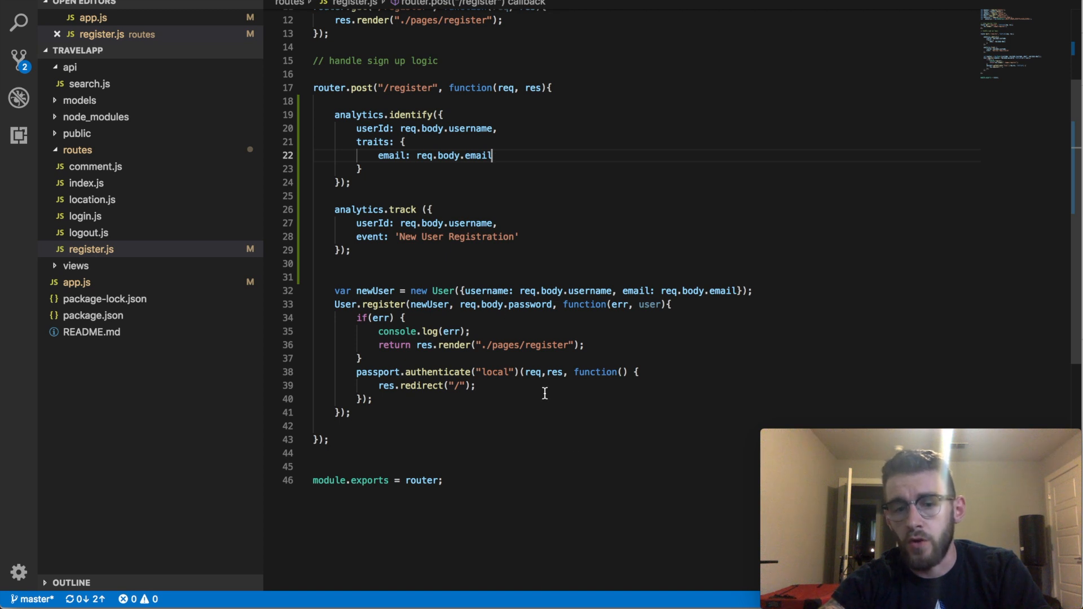
mouse_move(502, 391)
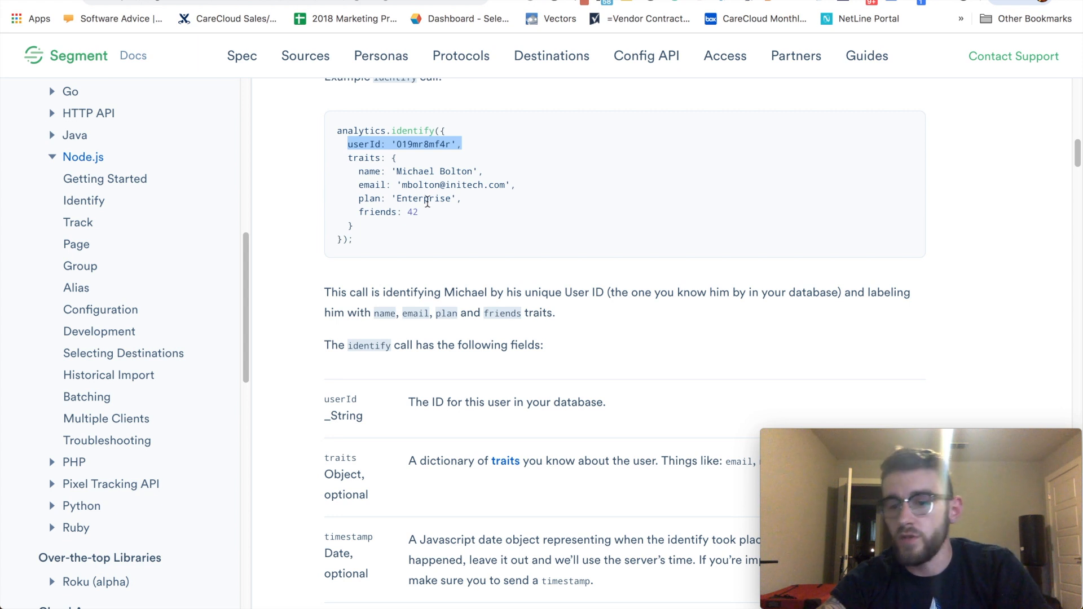
- Log in to Segment, view the Traildazers source overview, then reopen TrailDazers' Register page
scroll(down, 3)
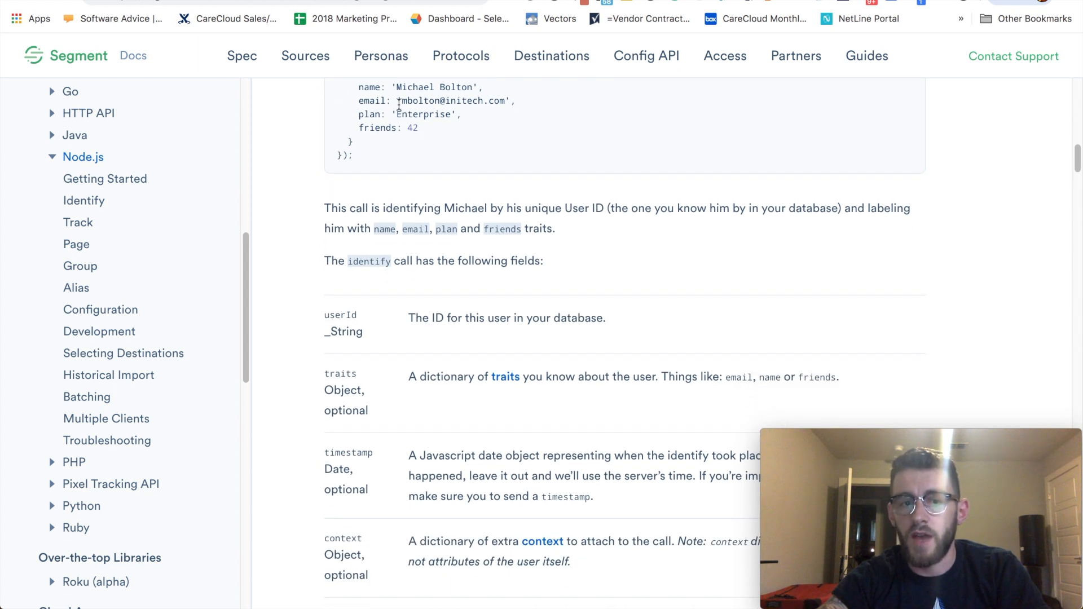
scroll(down, 3)
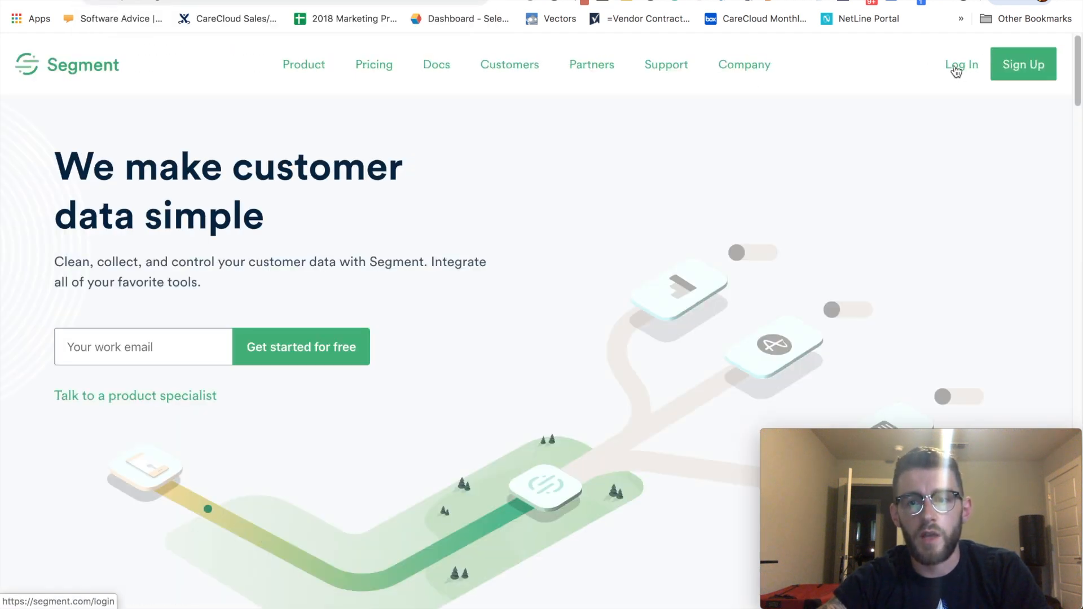
click(960, 65)
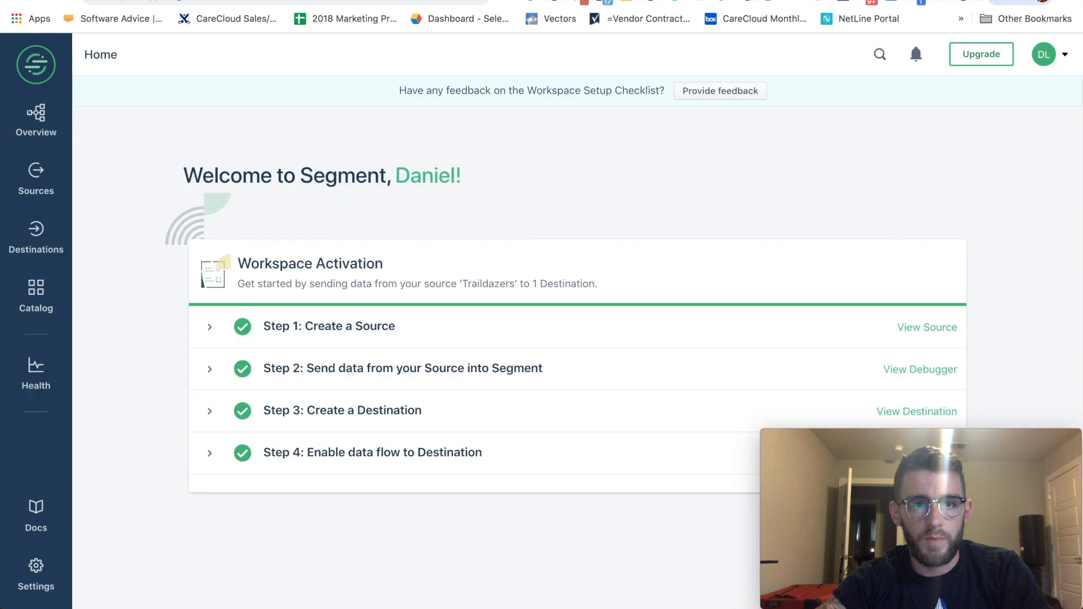
click(35, 178)
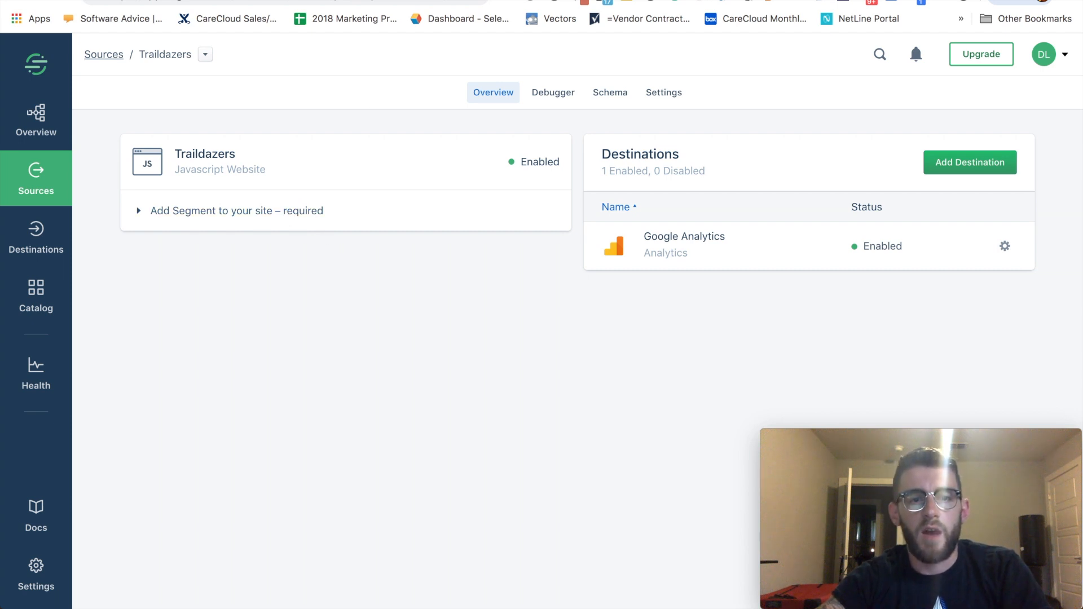
click(958, 59)
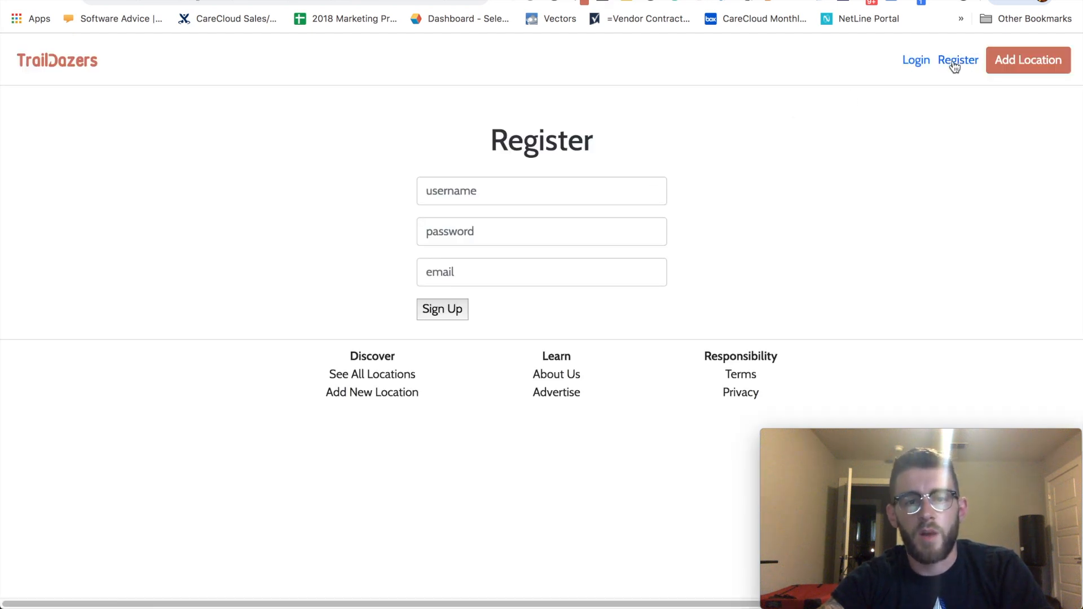
text(test3)
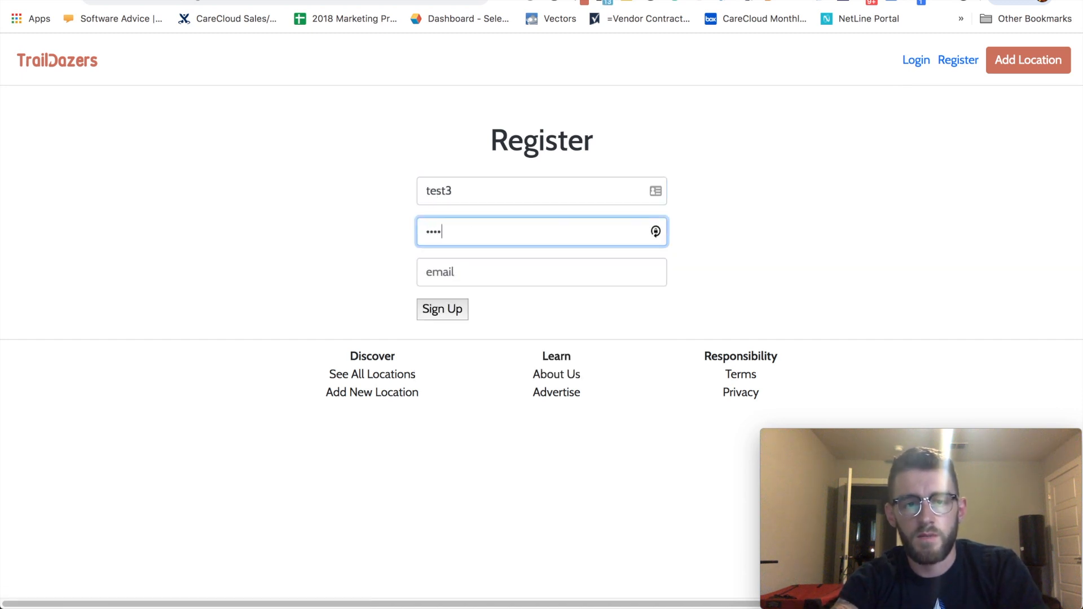
text(test3@gmail.)
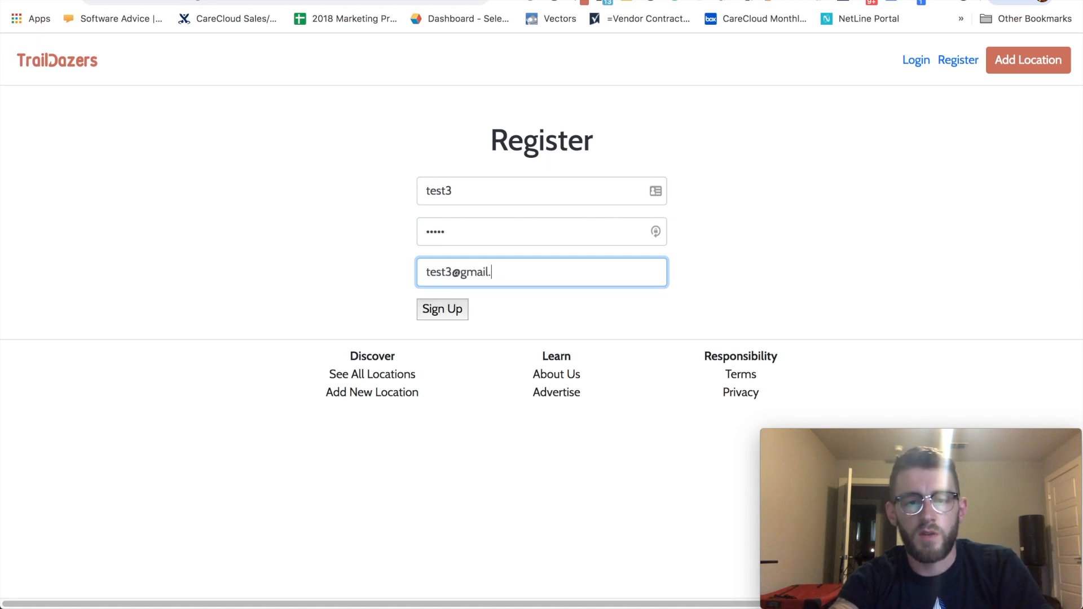
click(443, 308)
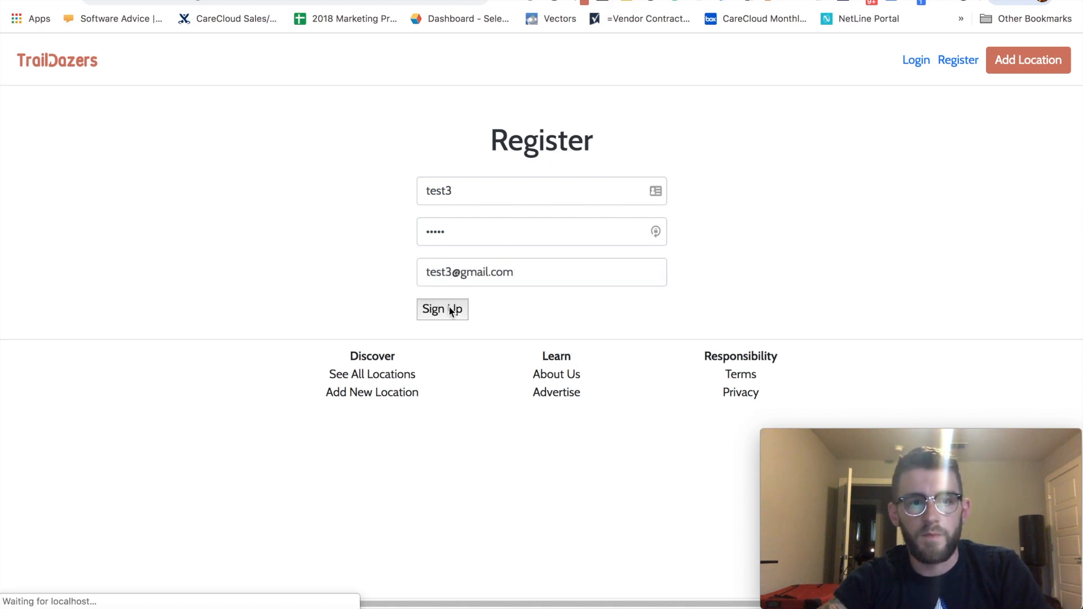
click(441, 309)
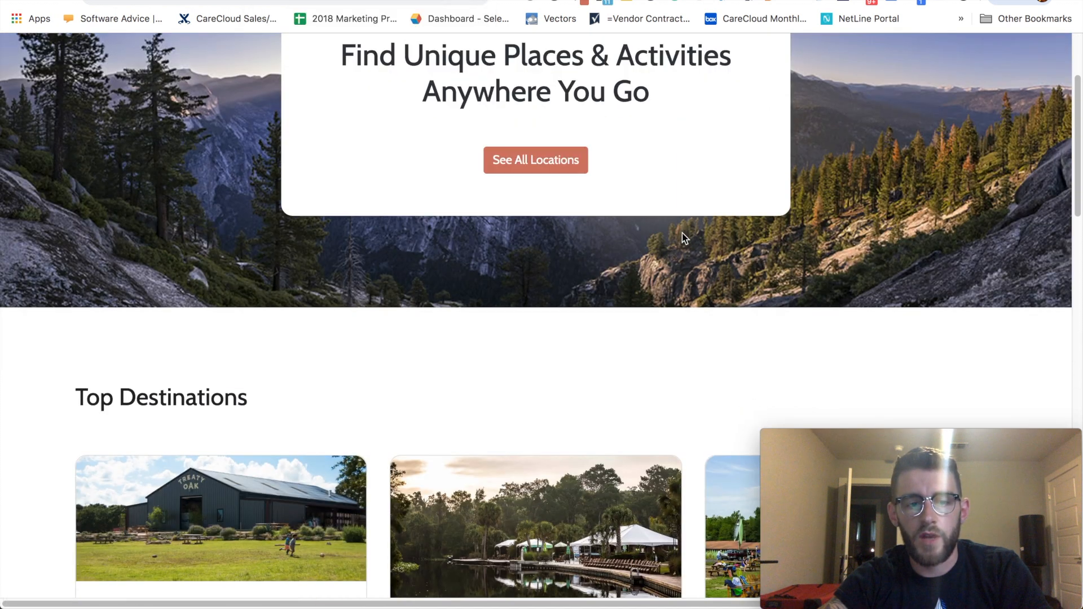
scroll(down, 3)
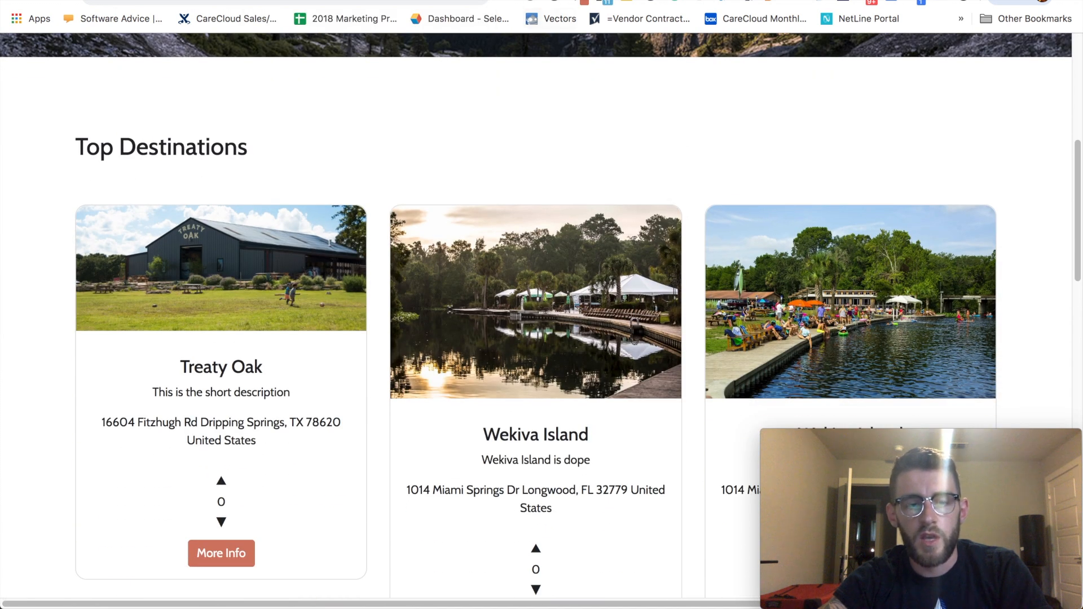
click(553, 91)
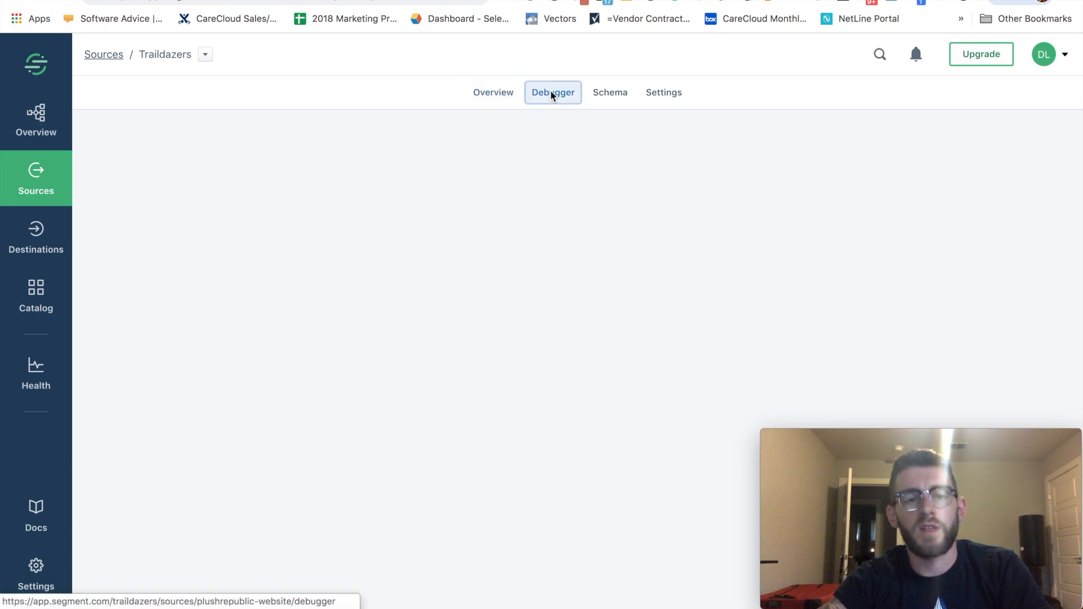
- In the Debugger, inspect test3's identify payload and the New User Registration track event
click(552, 92)
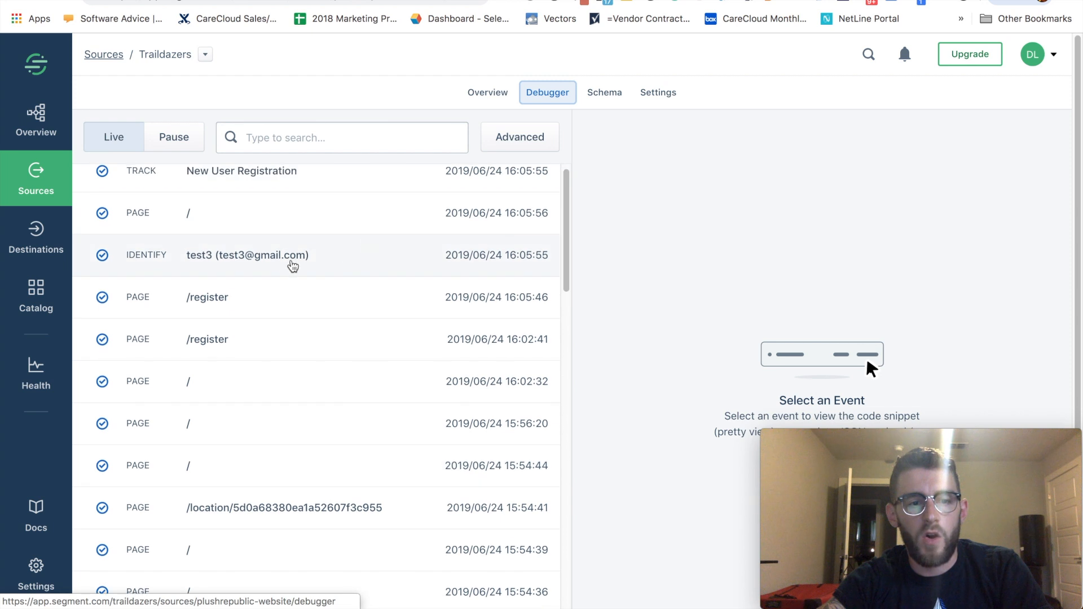
click(247, 255)
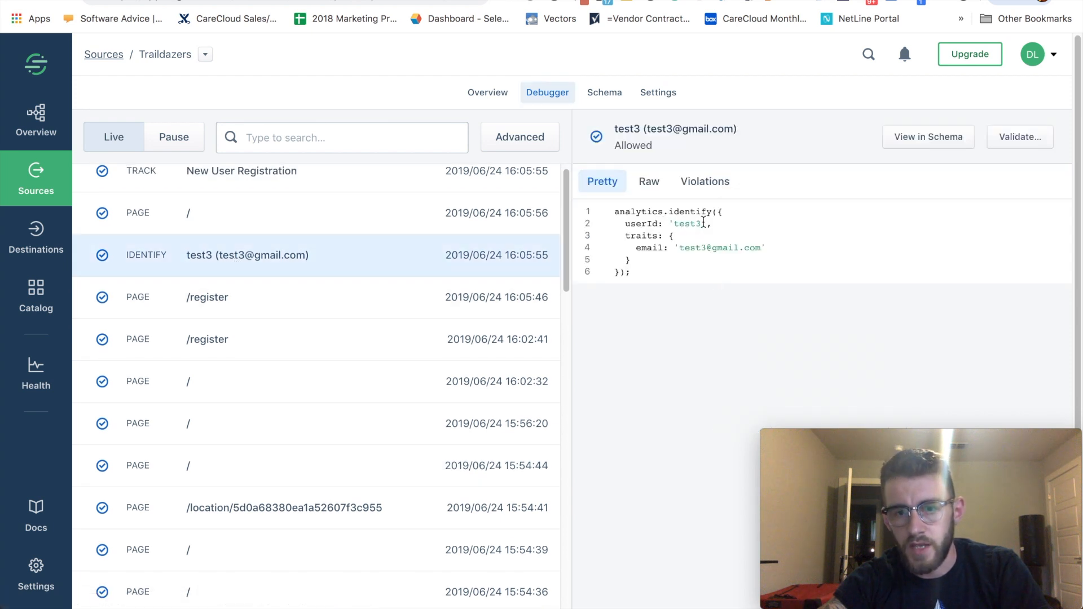
double_click(687, 223)
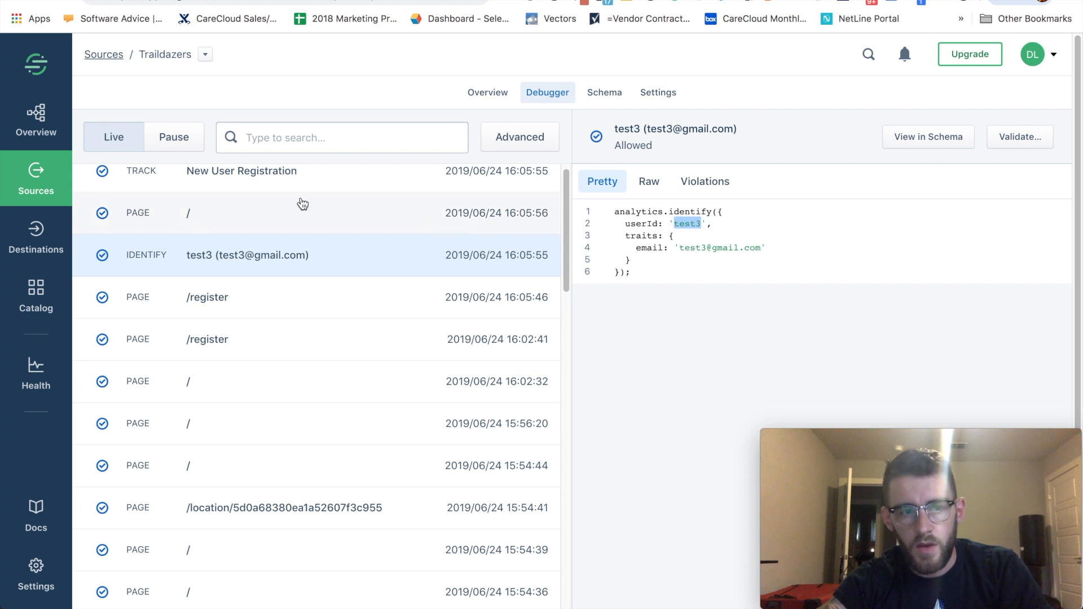
click(242, 176)
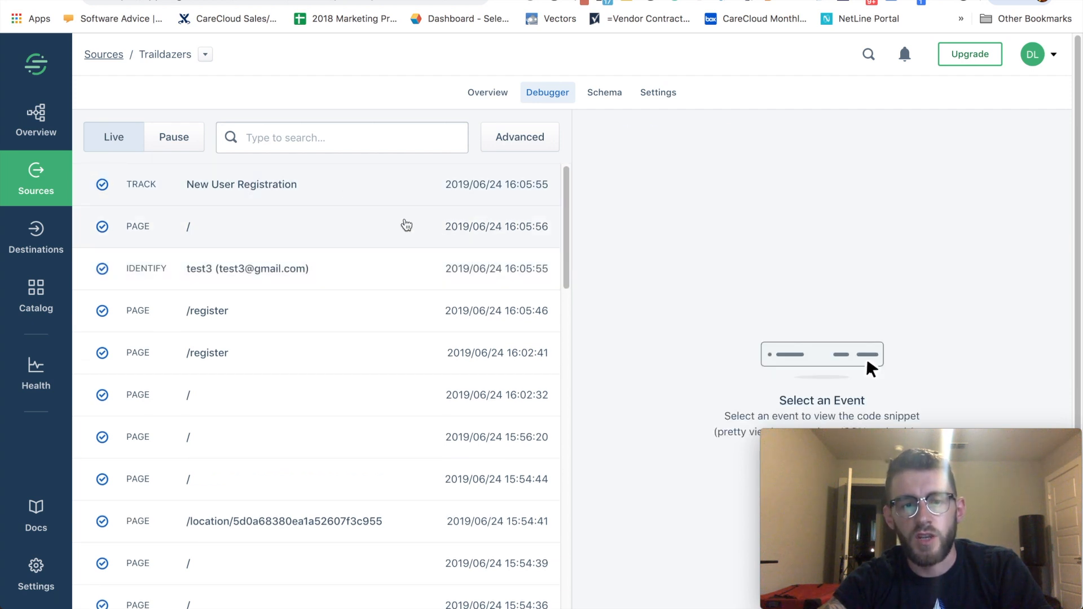
click(241, 185)
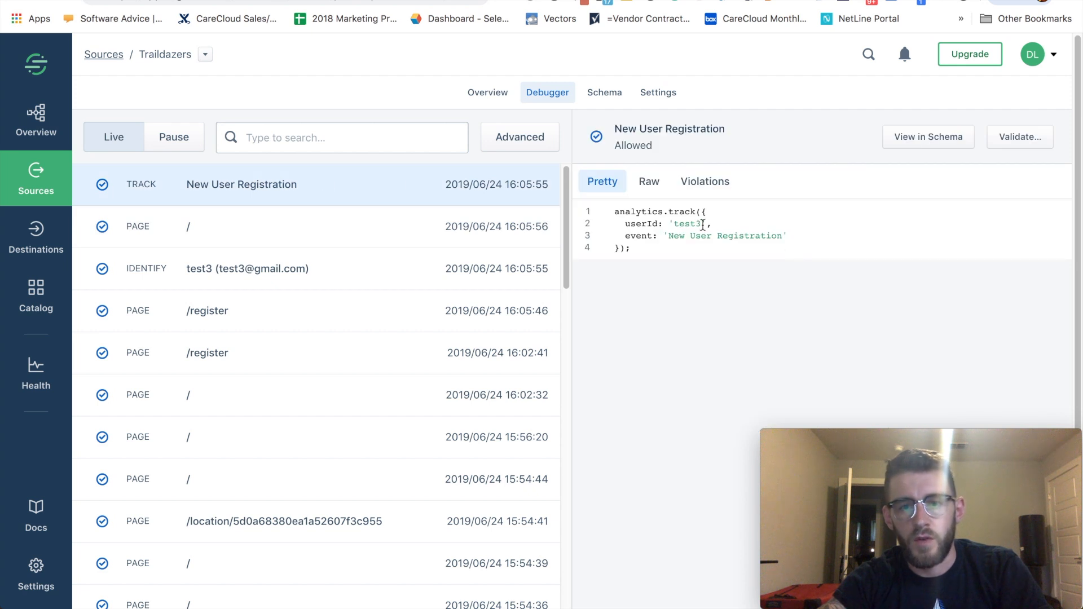
mouse_move(703, 235)
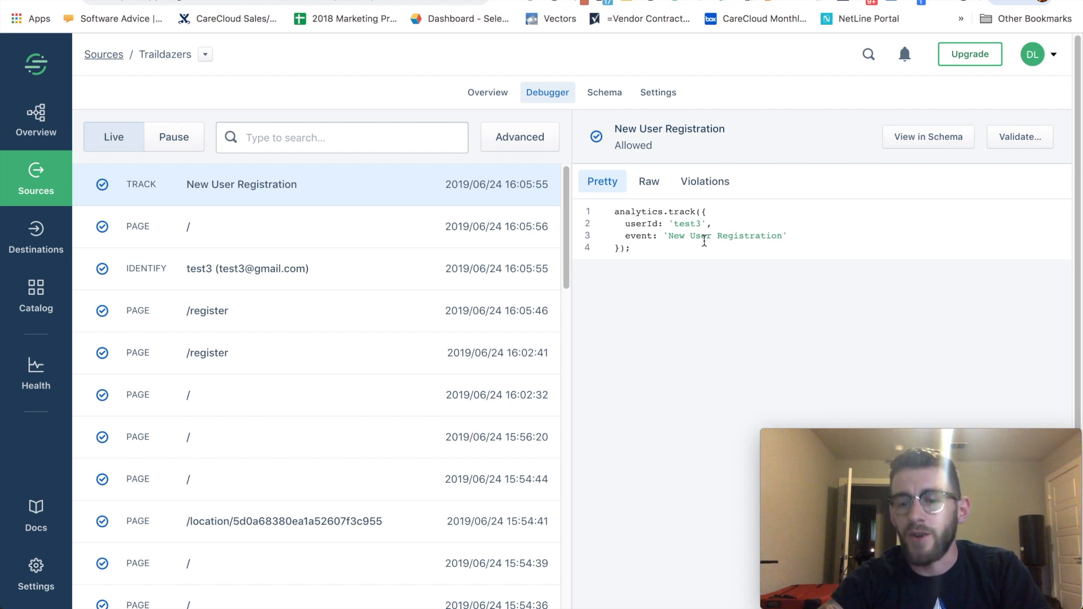
mouse_move(726, 212)
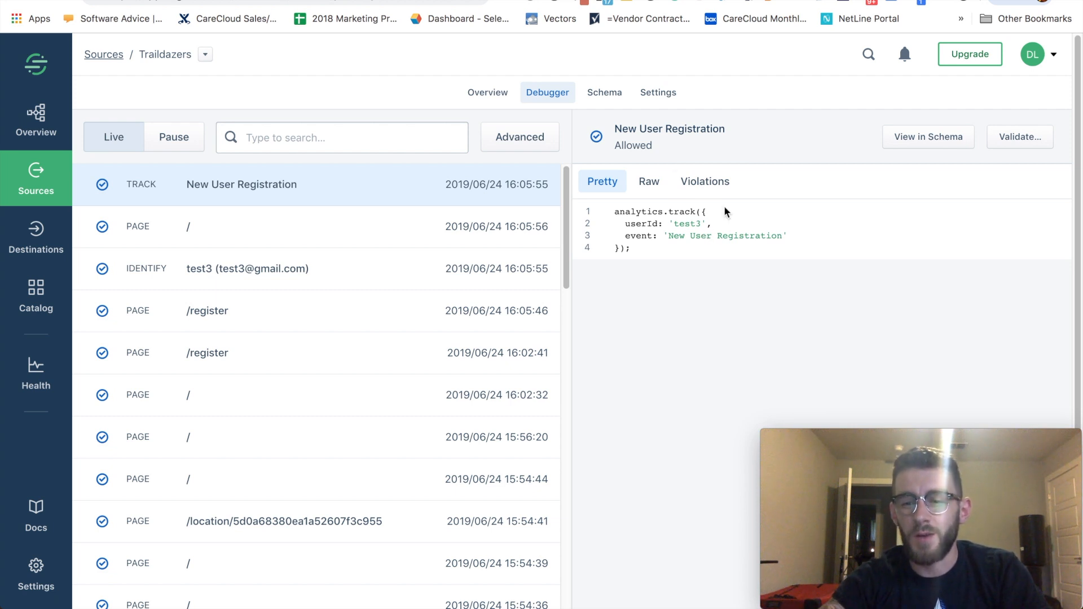